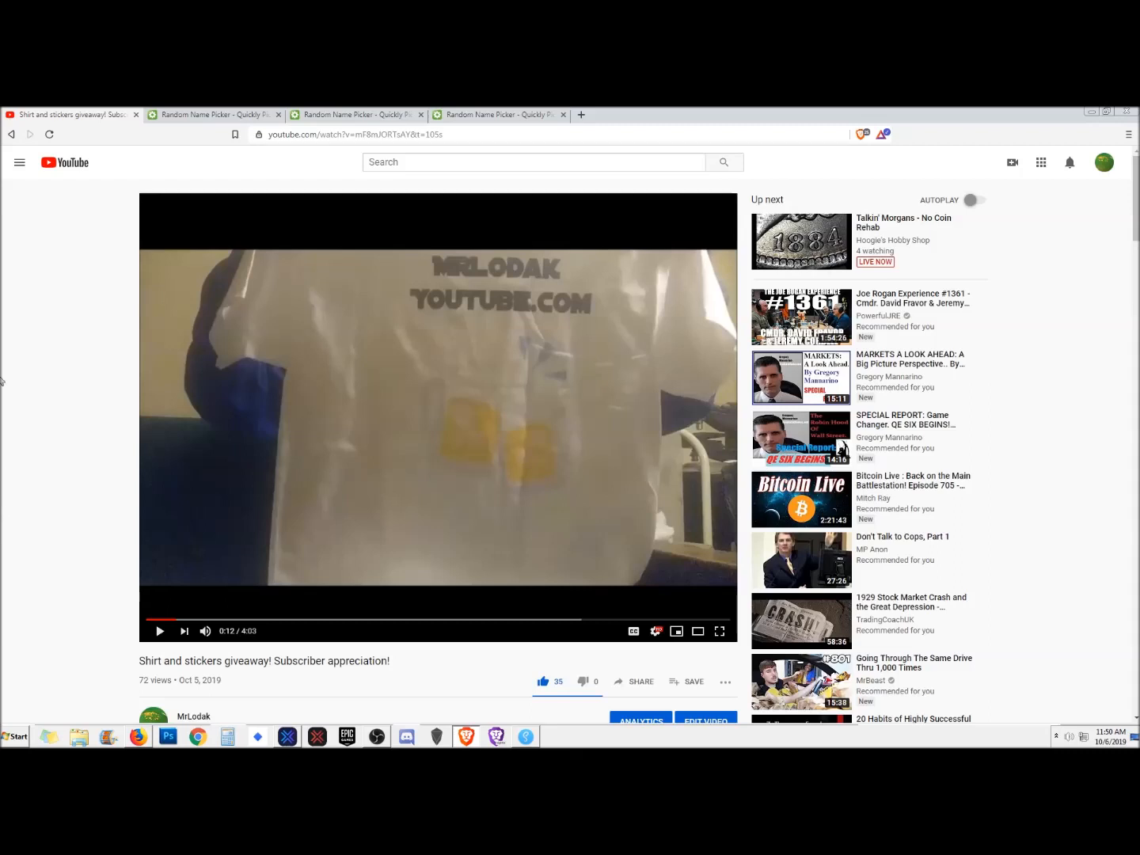
mouse_move(18, 377)
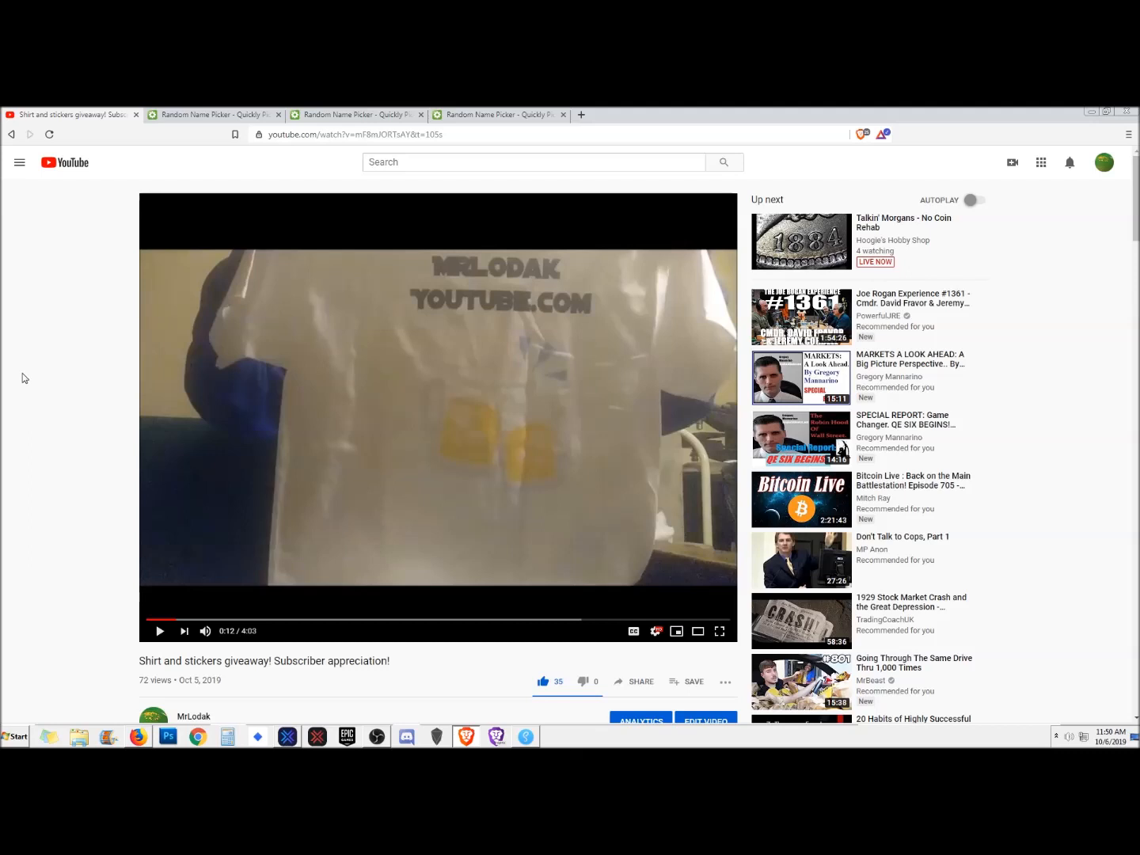
mouse_move(35, 293)
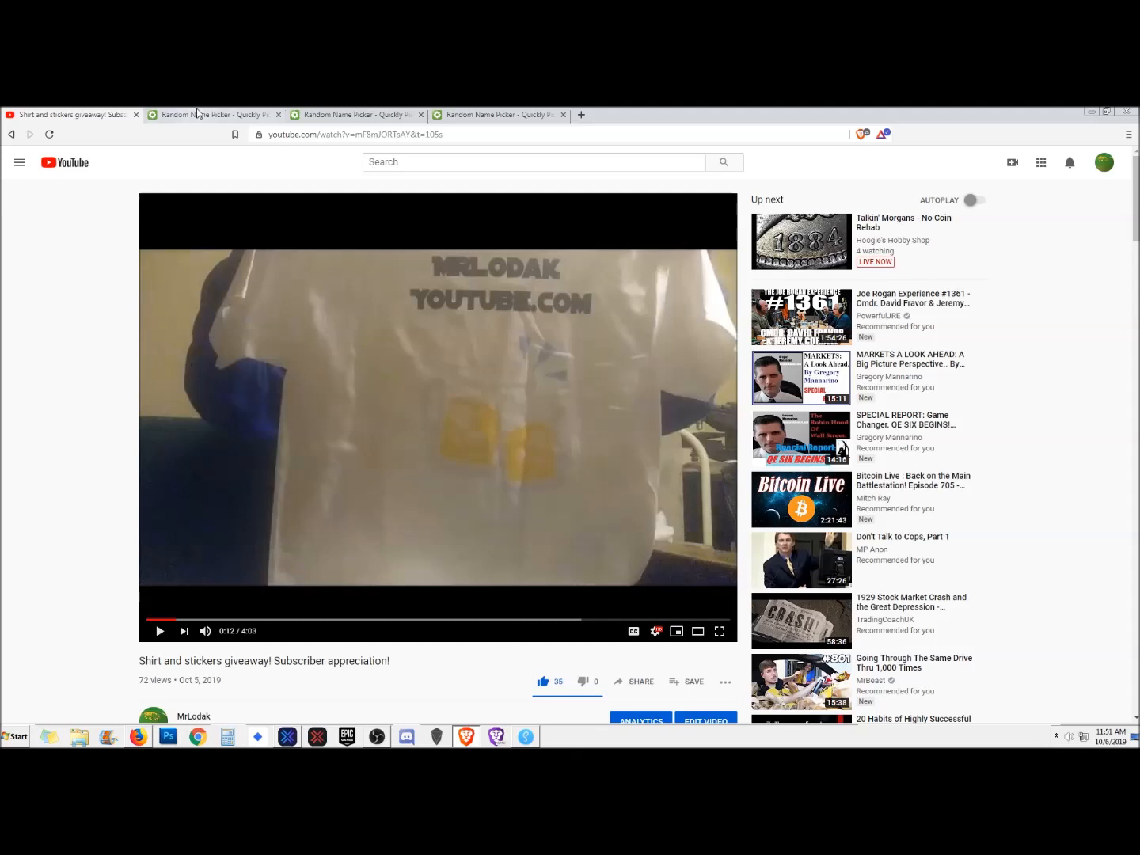
- Switch to the Wygold three-name picker, draw from it, and close it to reveal the seven-name list
click(356, 114)
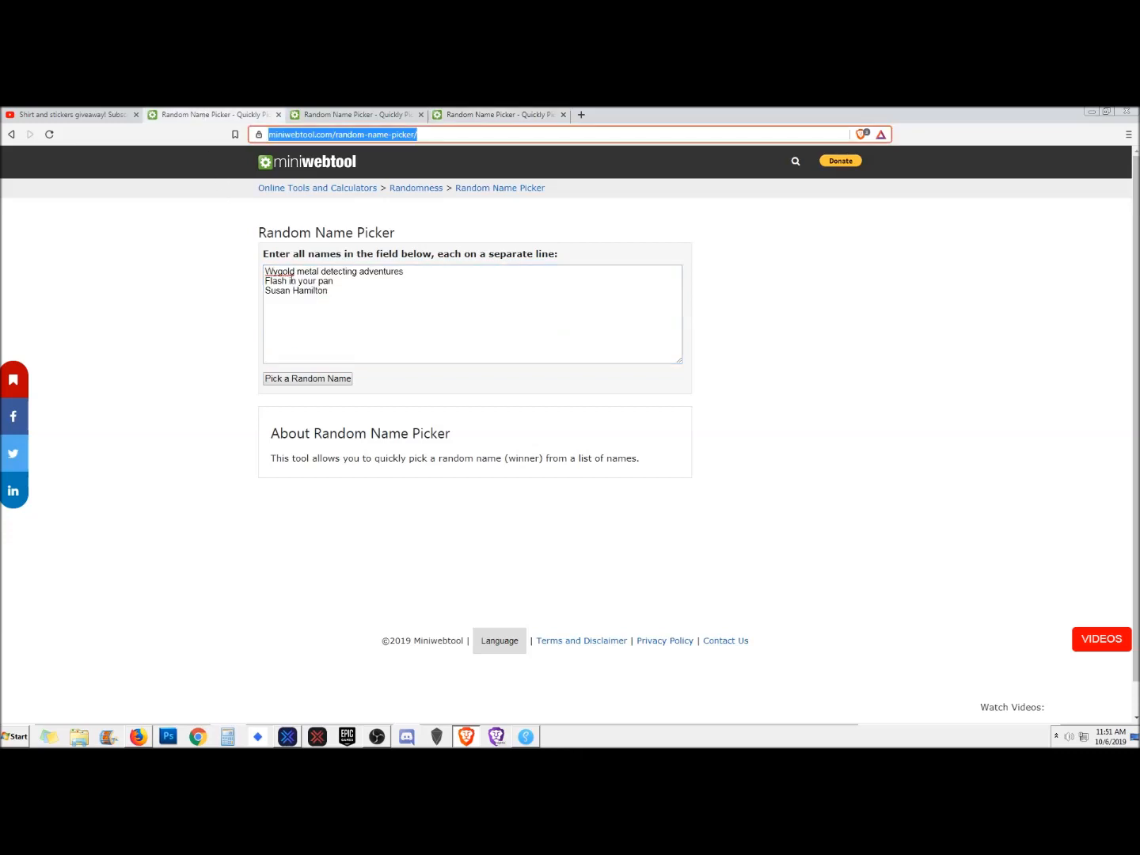
click(307, 378)
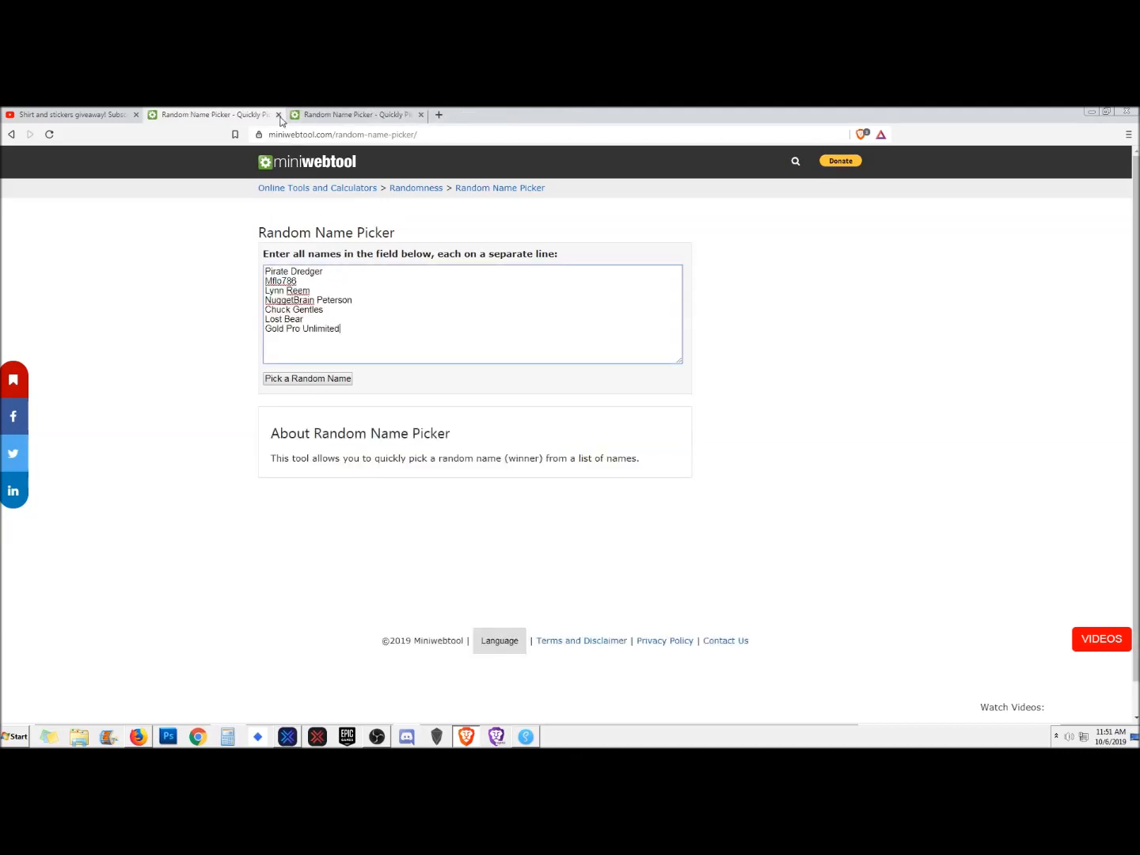
mouse_move(342, 320)
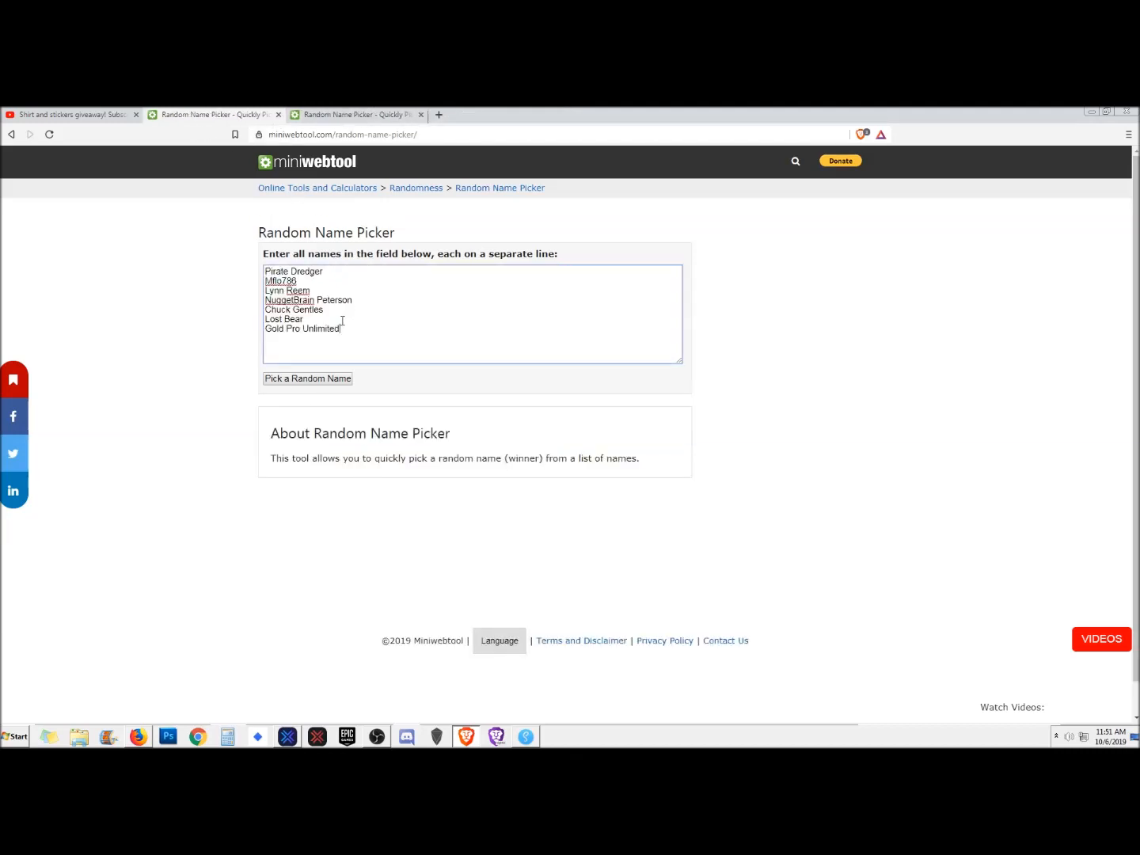
click(307, 378)
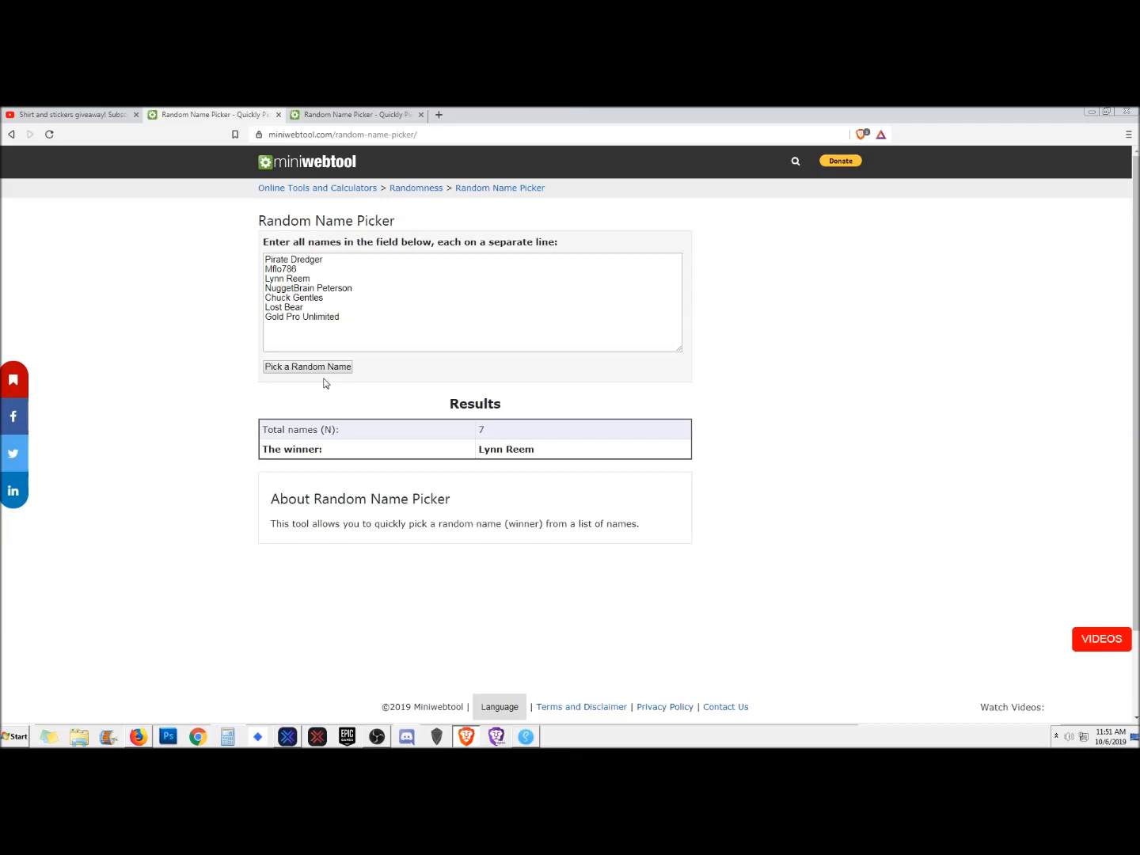
mouse_move(253, 143)
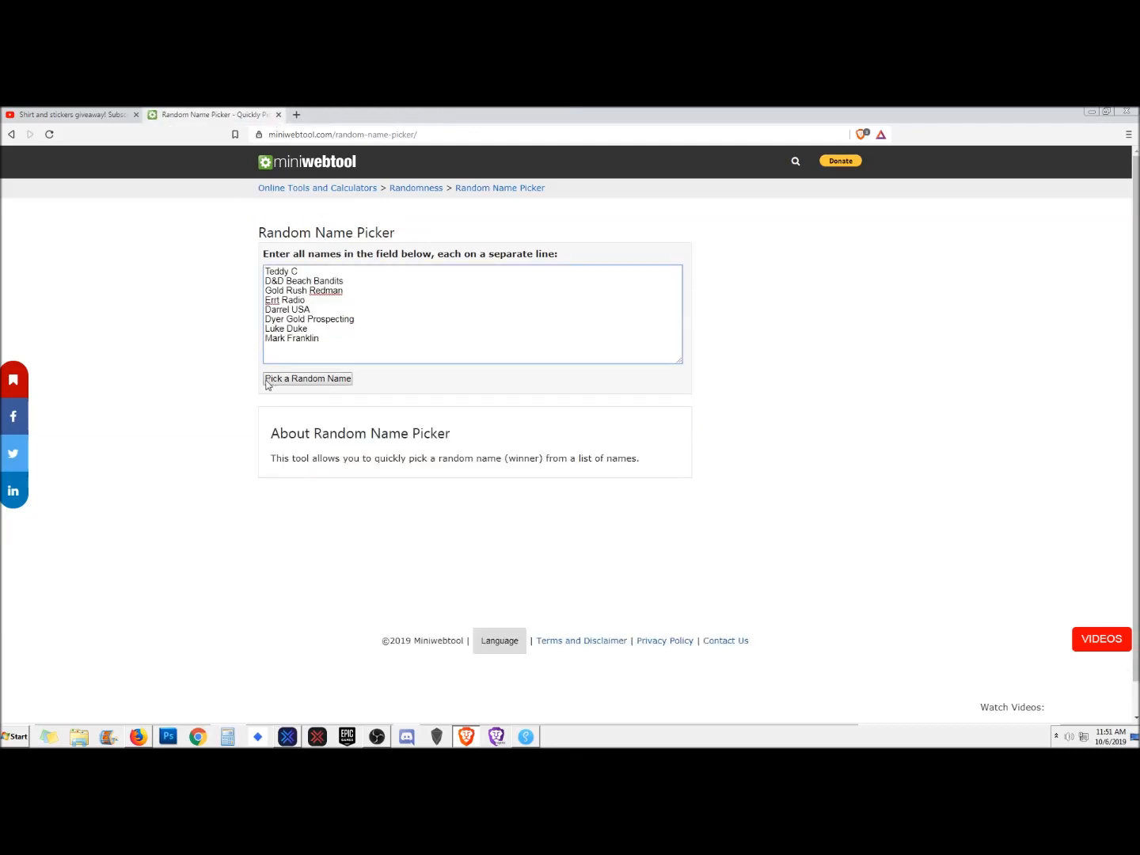
click(307, 377)
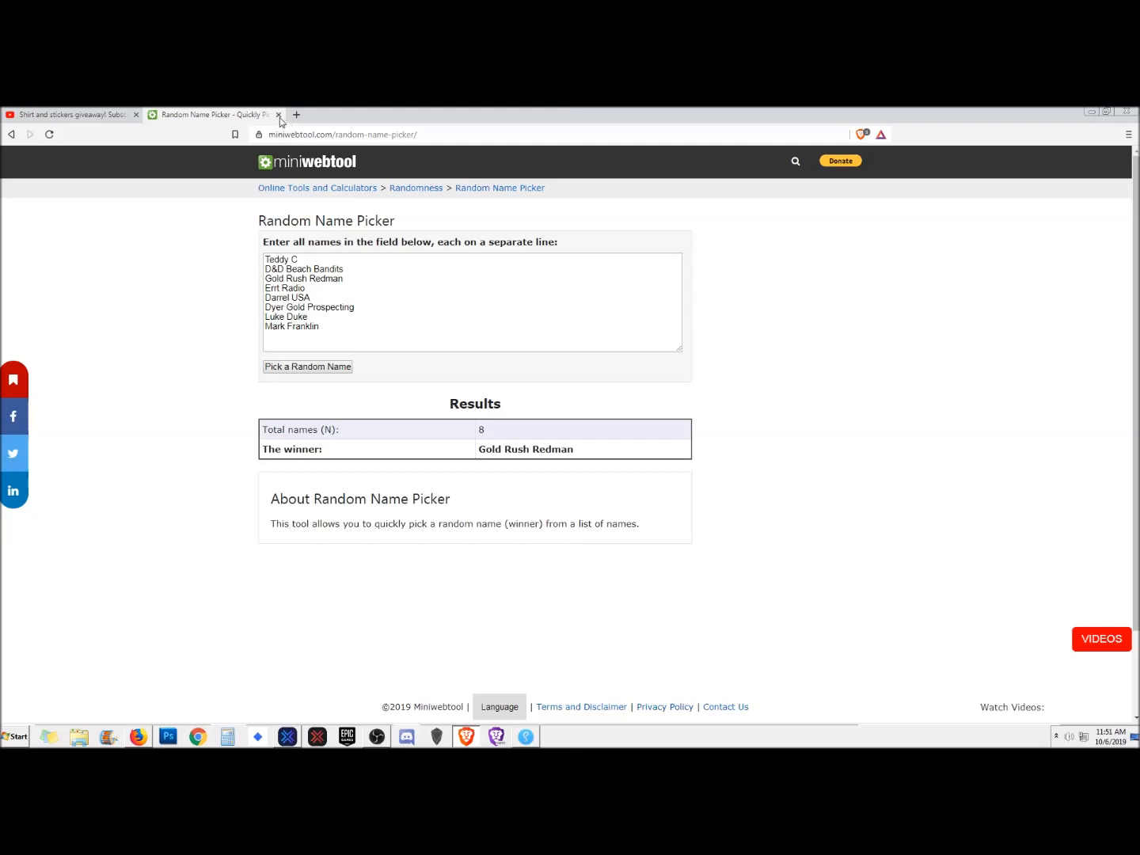
- Close the final name picker page to return to the YouTube giveaway video
click(68, 114)
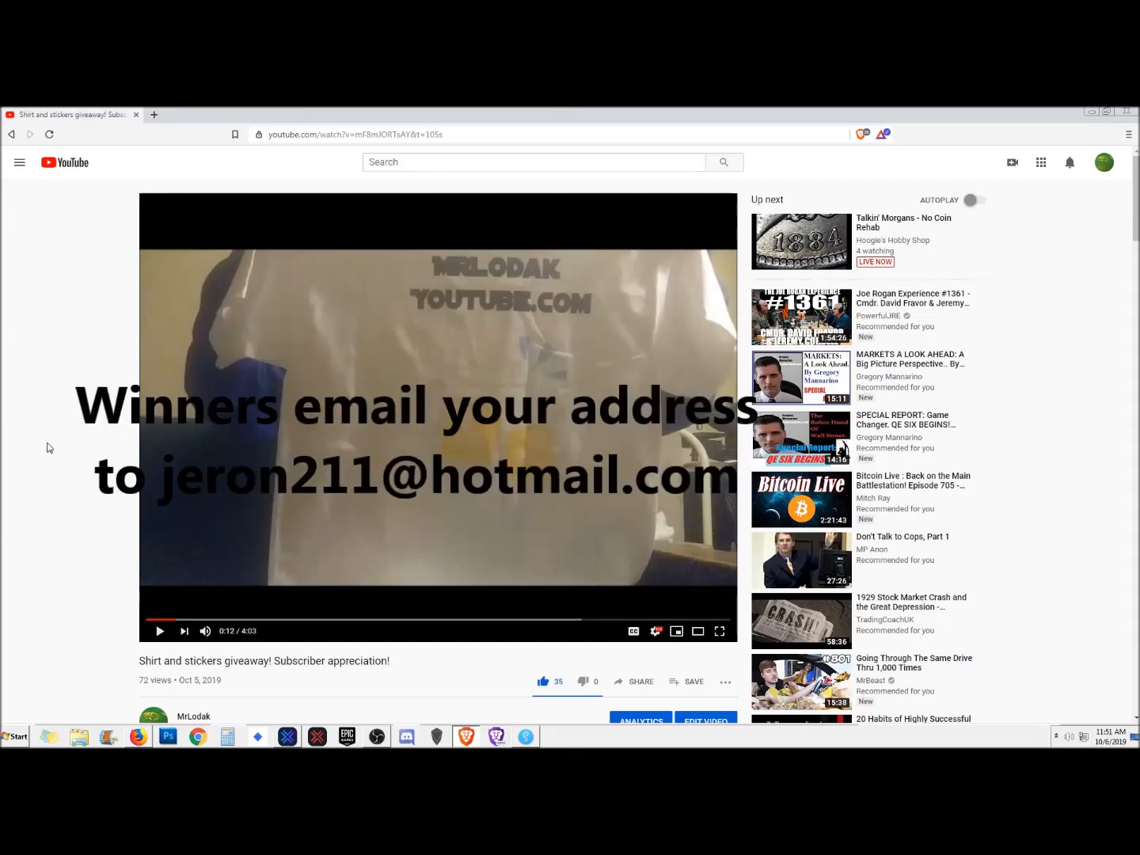
mouse_move(51, 452)
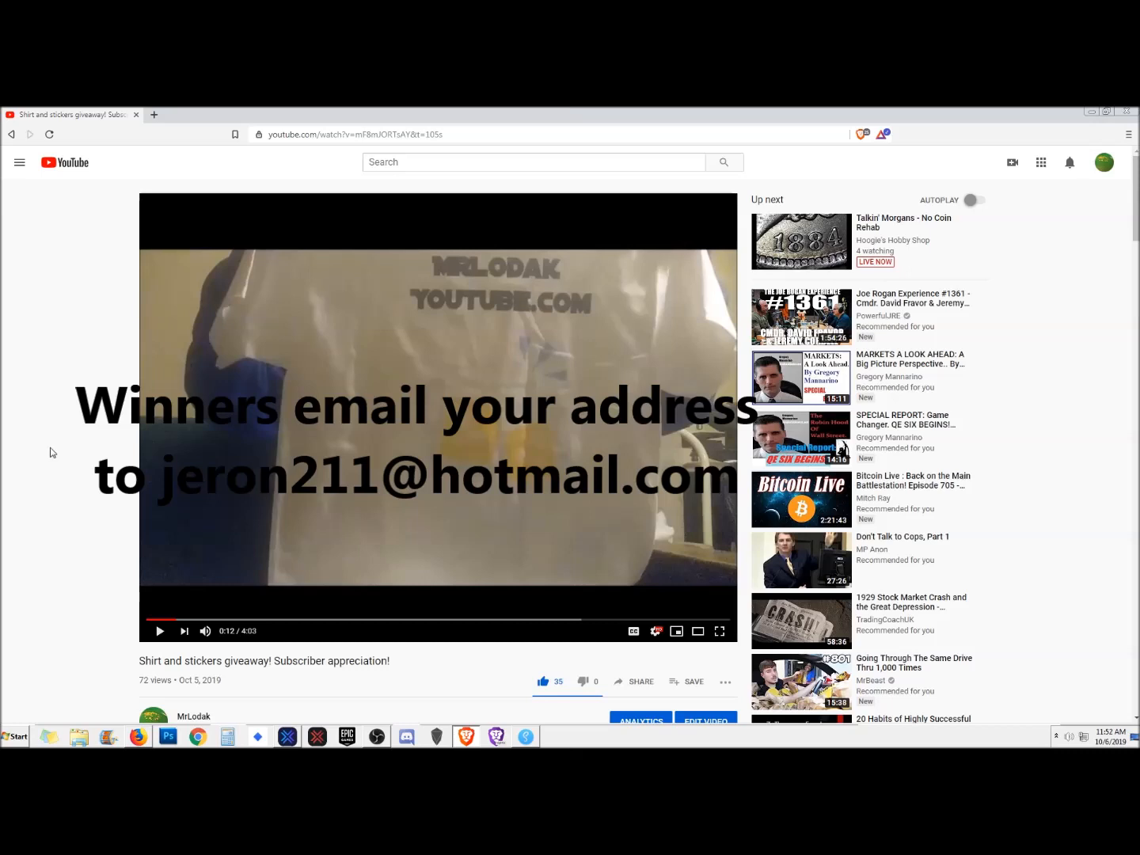
mouse_move(54, 459)
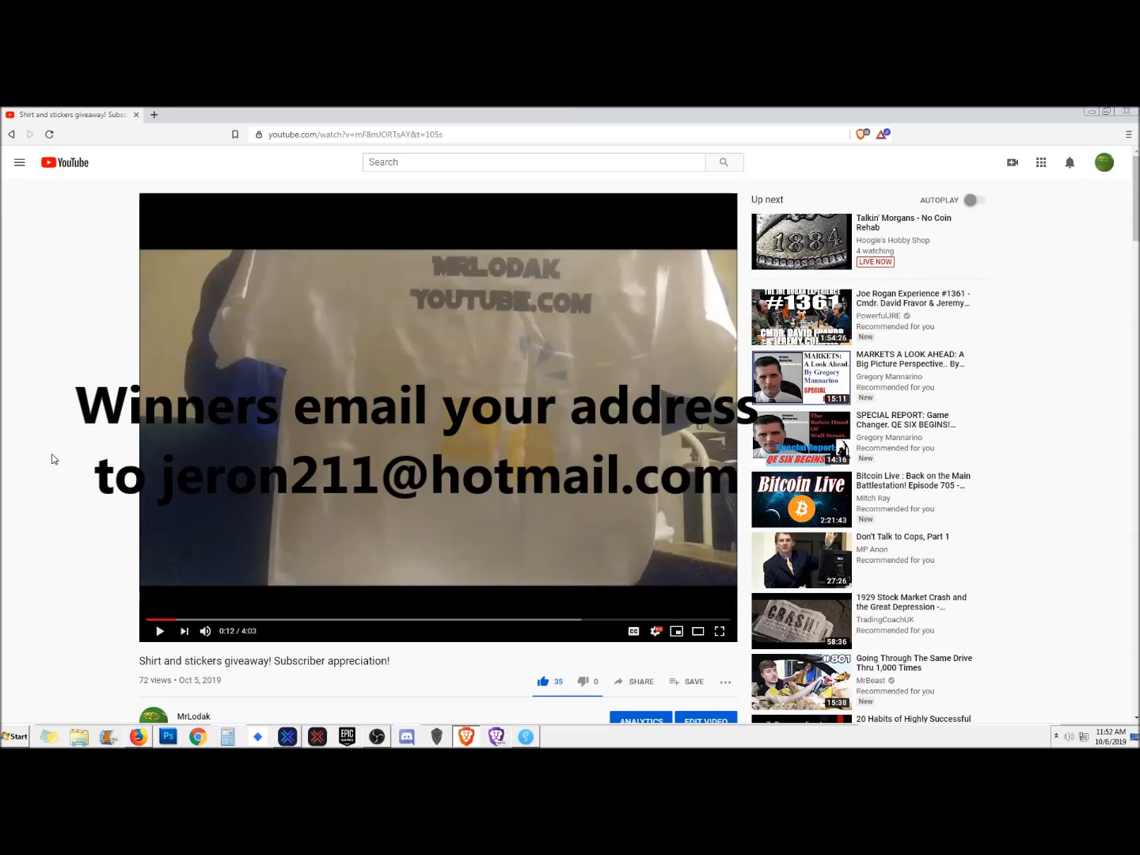
mouse_move(62, 478)
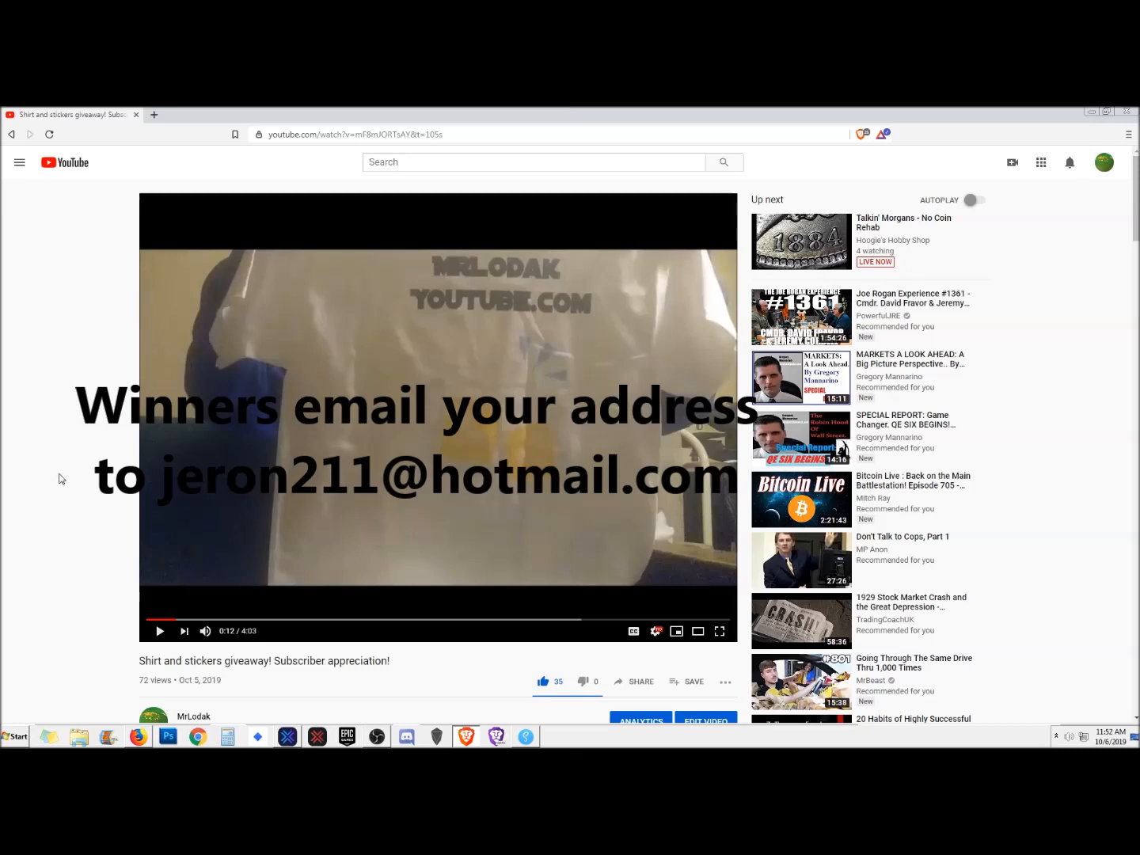
mouse_move(67, 481)
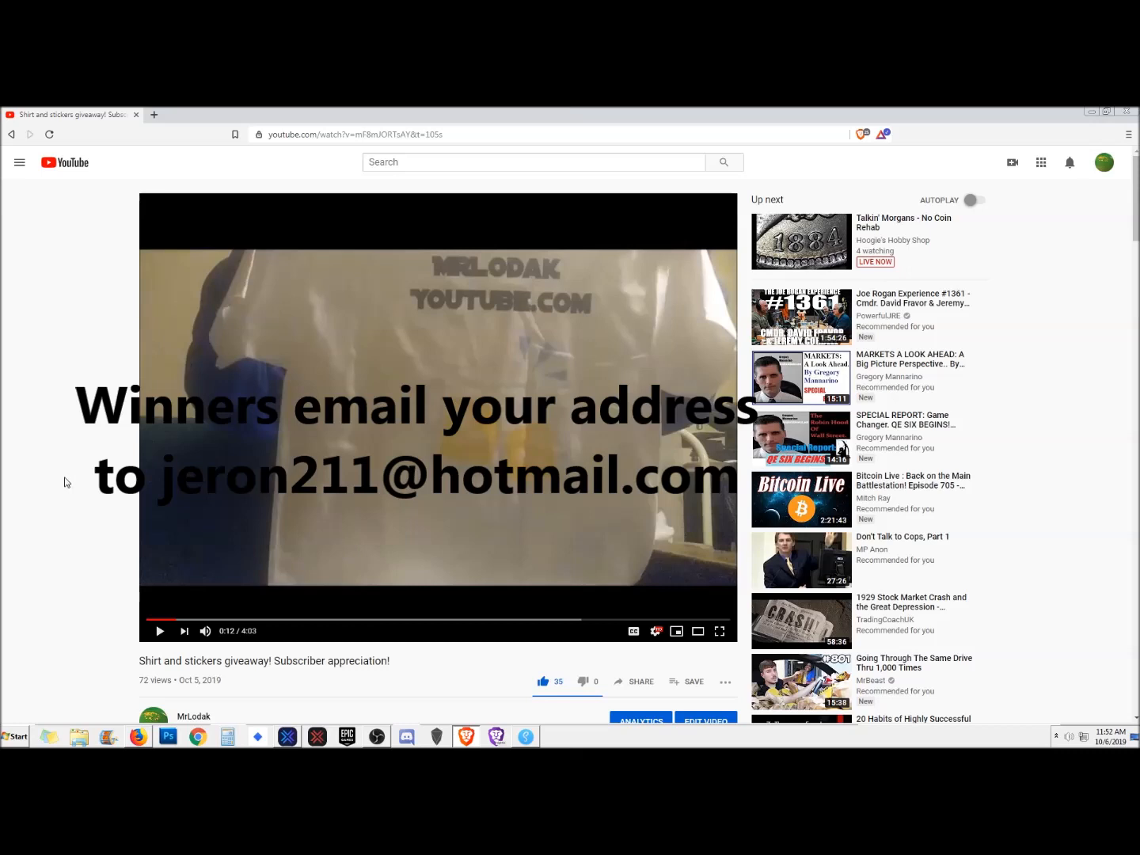
mouse_move(67, 483)
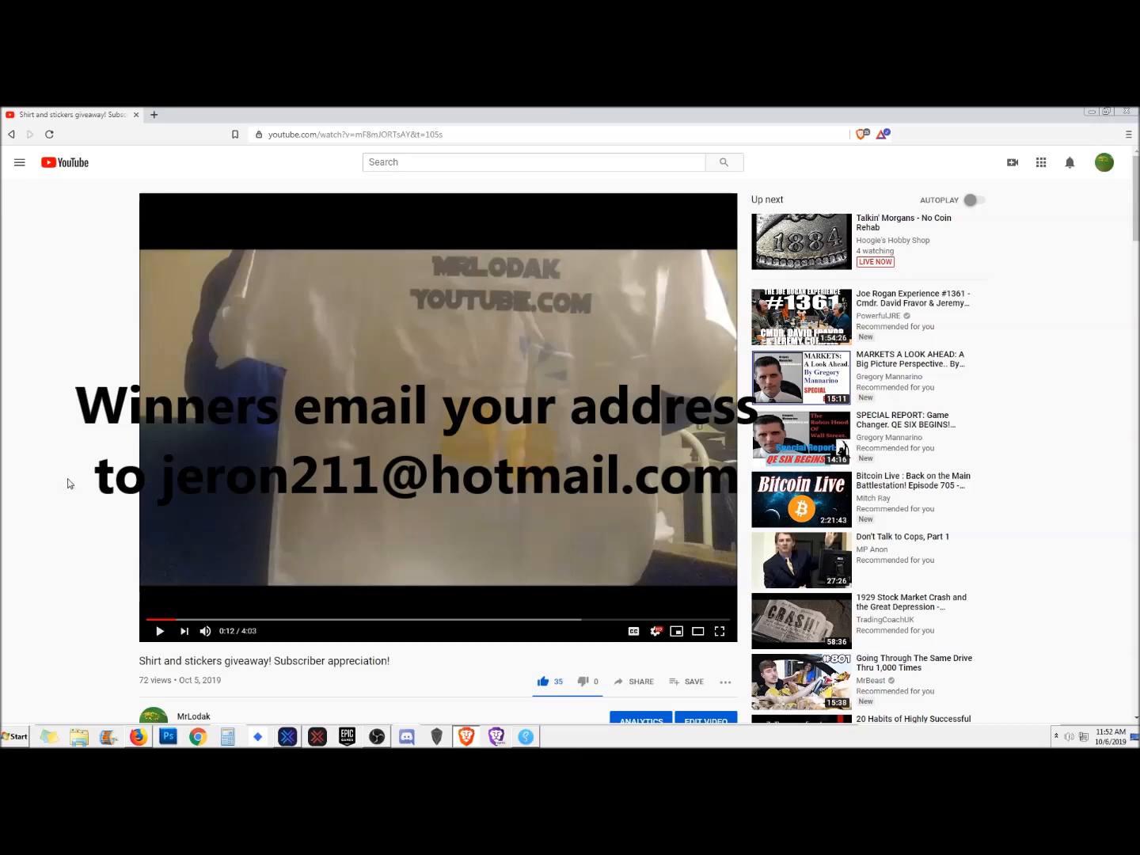
mouse_move(72, 484)
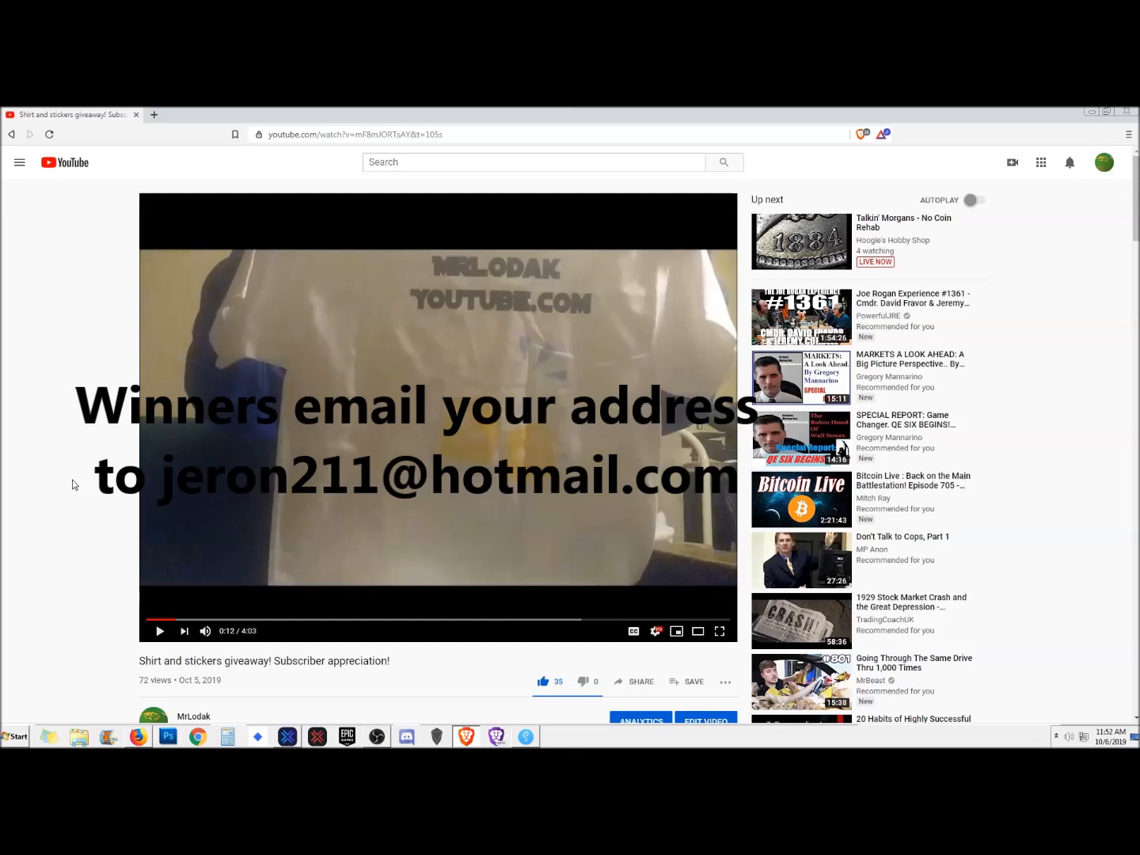
mouse_move(66, 424)
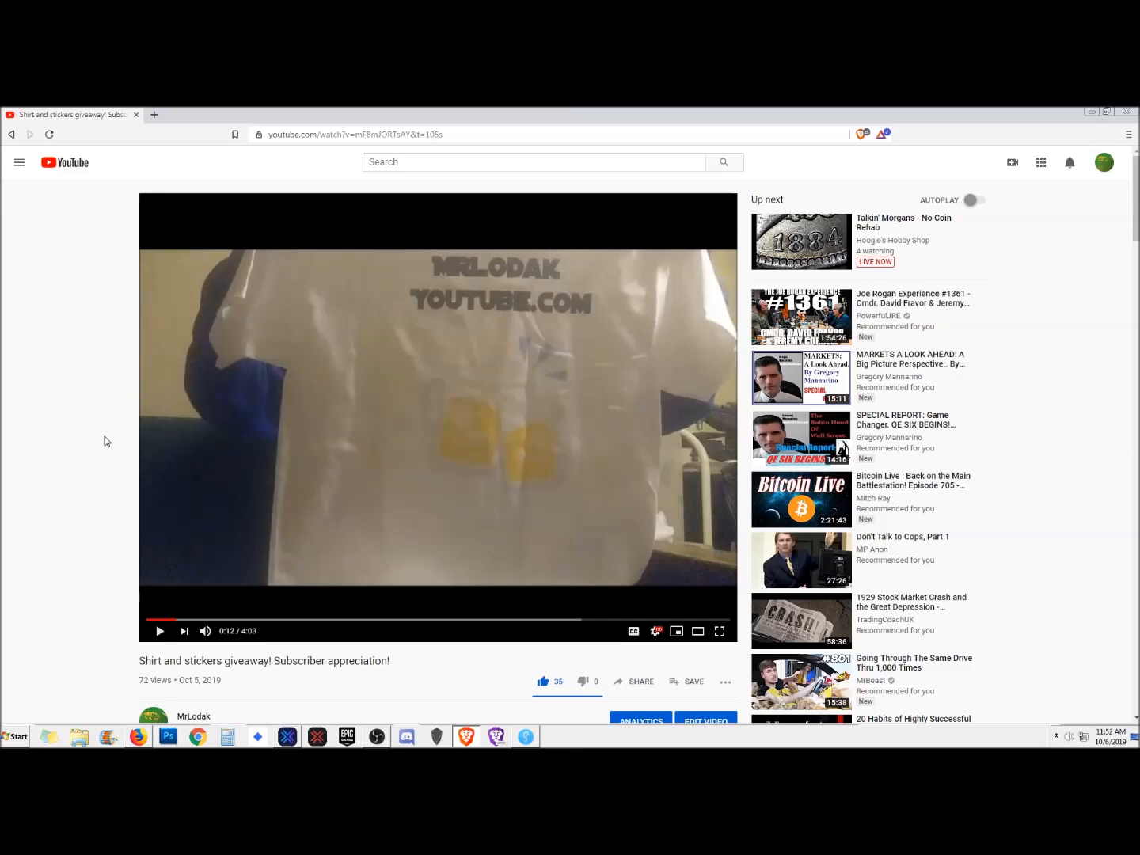
mouse_move(308, 432)
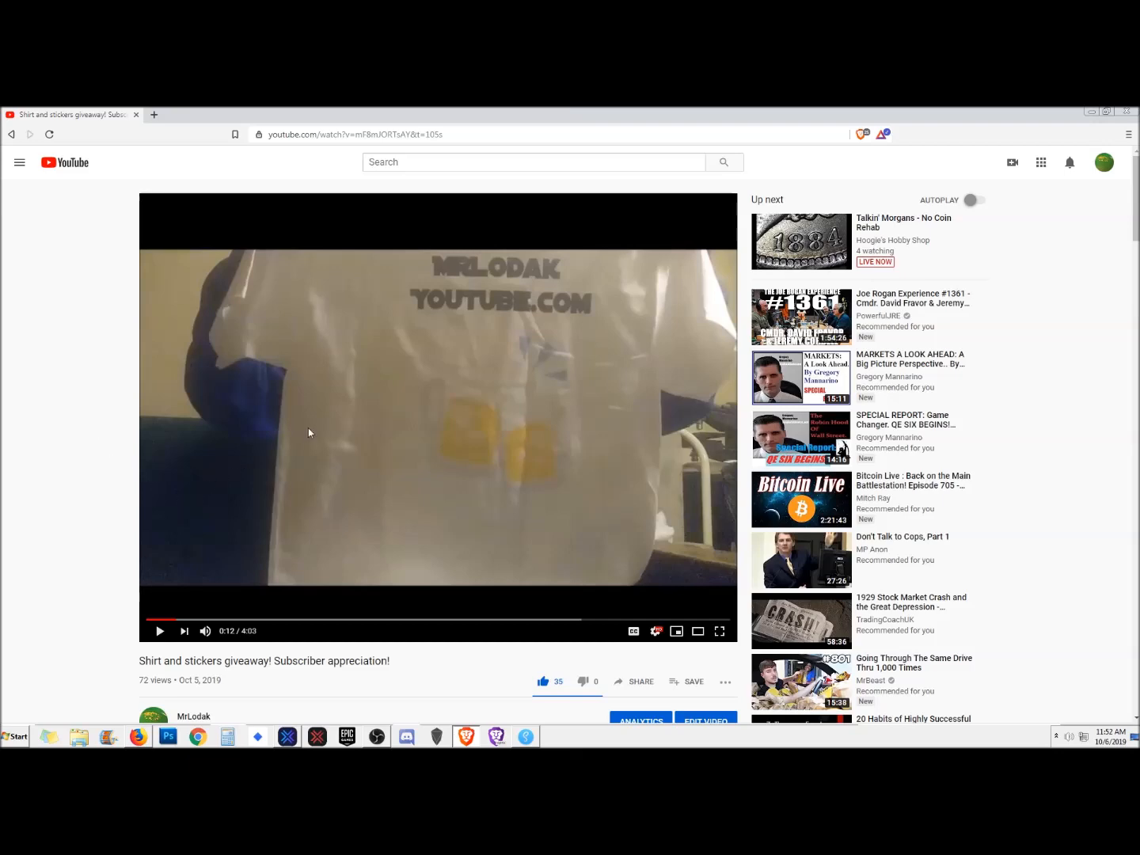